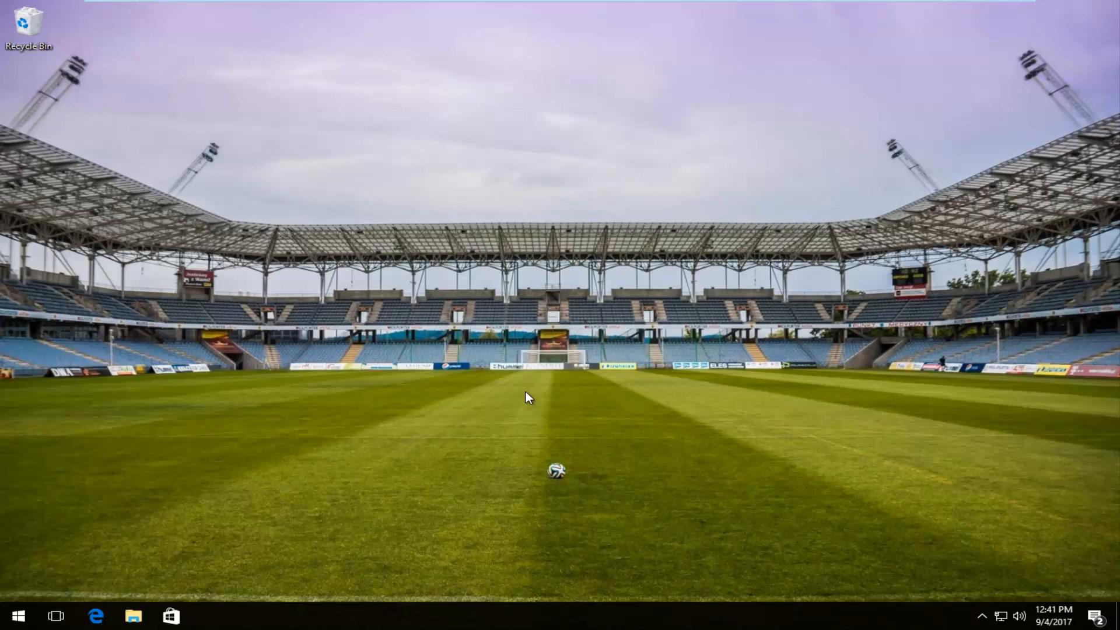
# Launch Task Scheduler from a Start menu search for 'ta'.
pyautogui.click(21, 611)
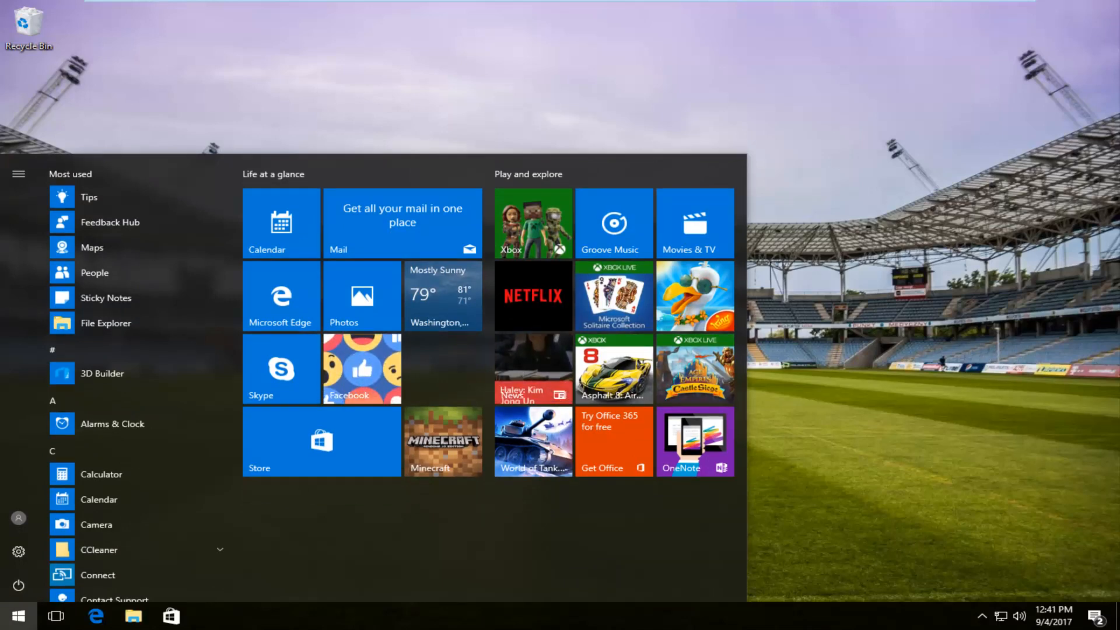
pyautogui.write('task sc')
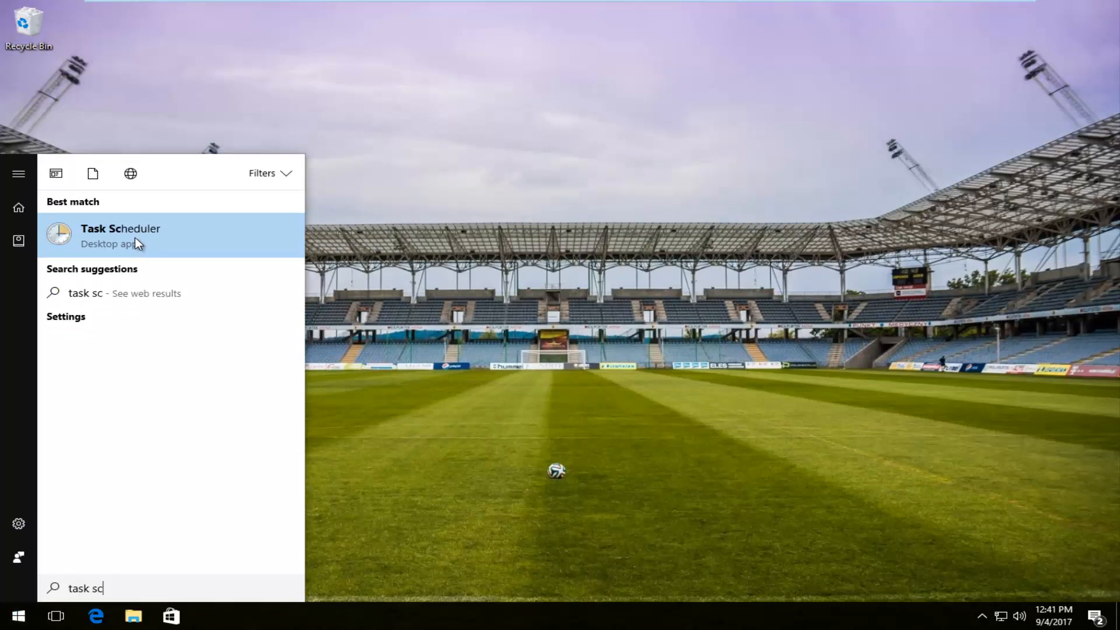
pyautogui.moveTo(130, 249)
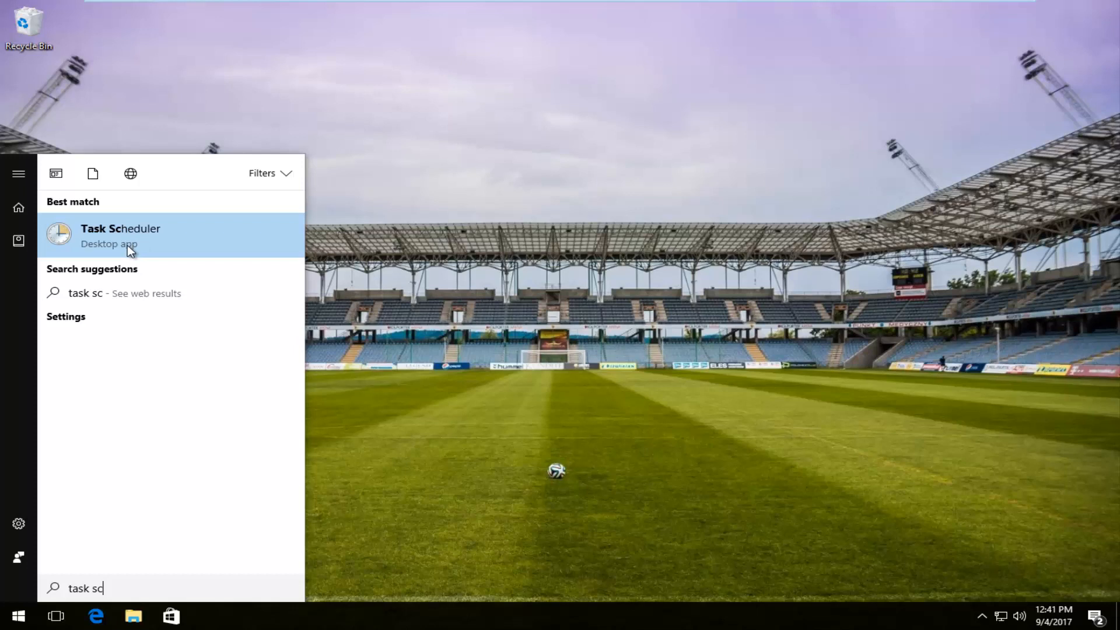
pyautogui.click(120, 235)
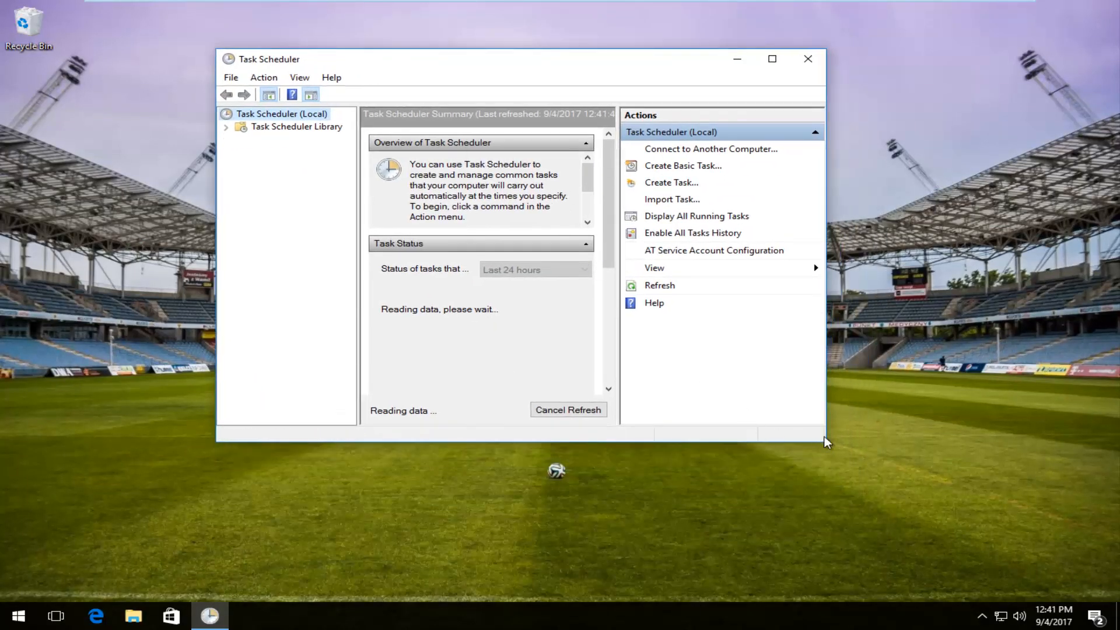
# Widen the window and expand Task Scheduler Library > Microsoft > Windows.
pyautogui.moveTo(824, 440); pyautogui.dragTo(989, 514)
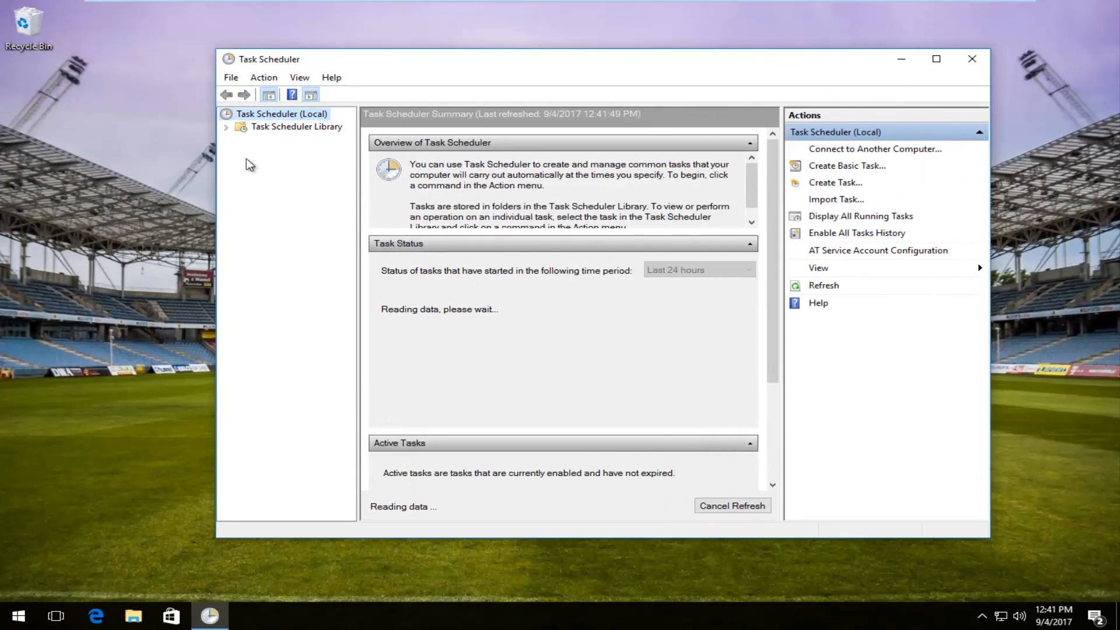
pyautogui.click(298, 126)
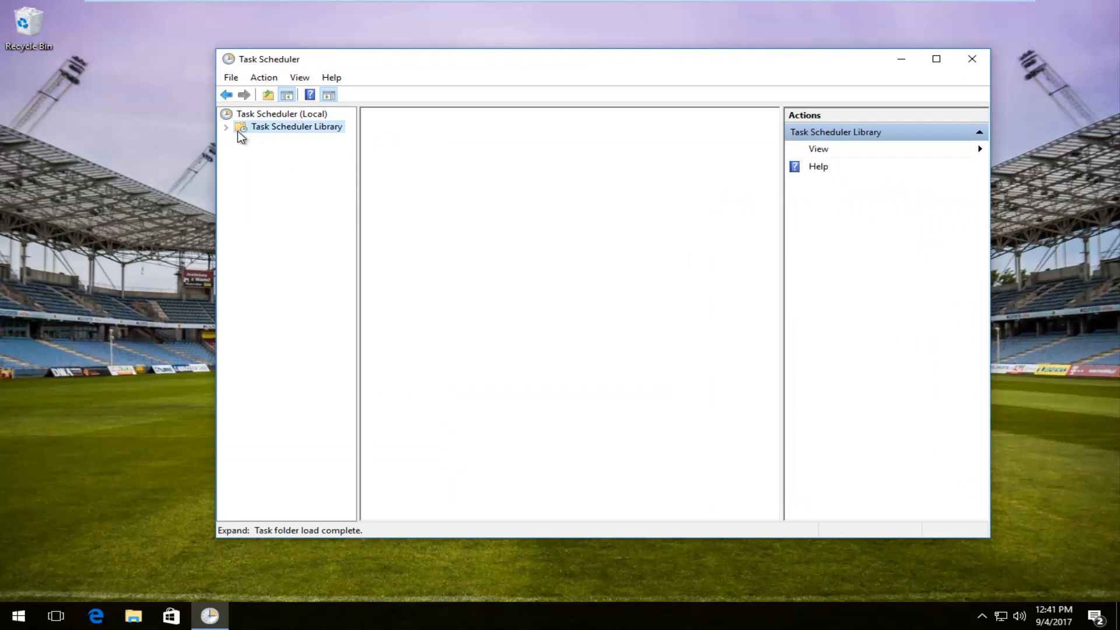
pyautogui.click(296, 126)
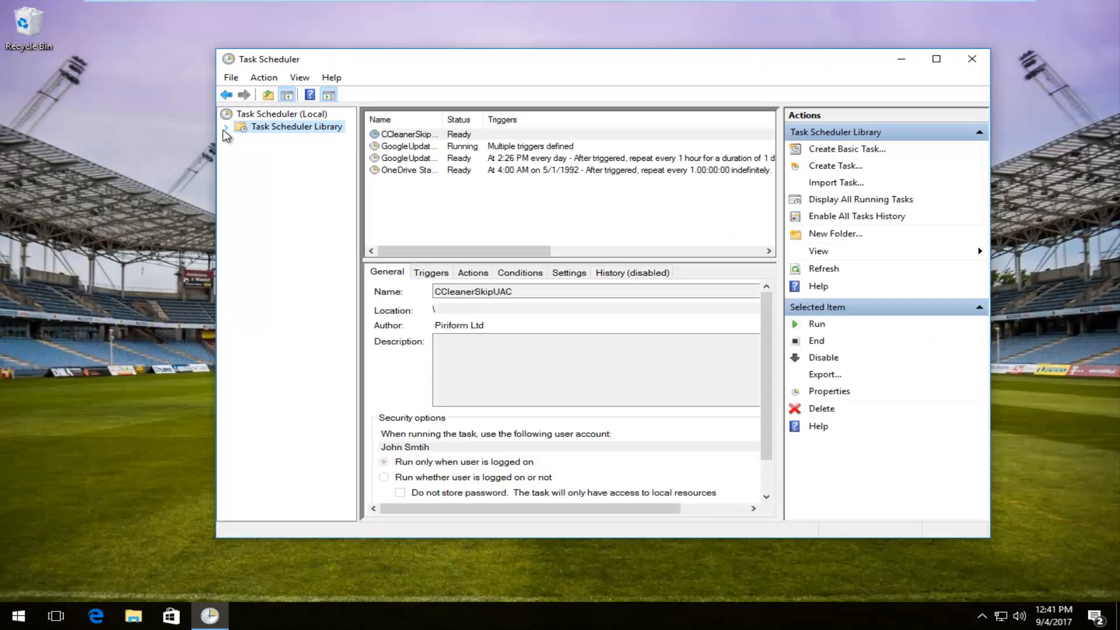
pyautogui.click(223, 126)
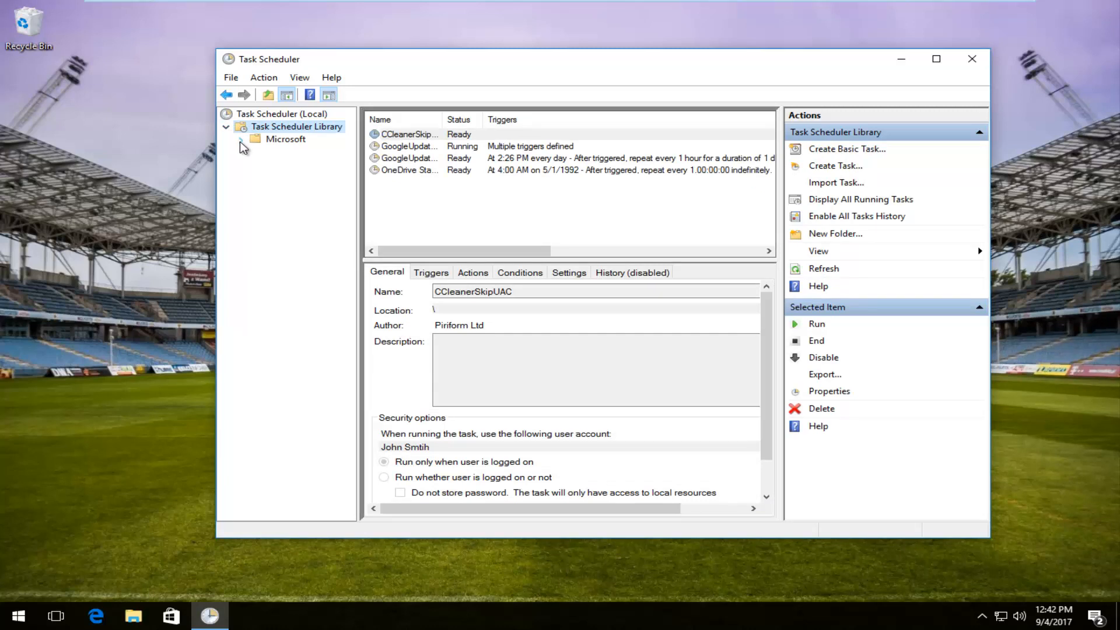
pyautogui.click(242, 139)
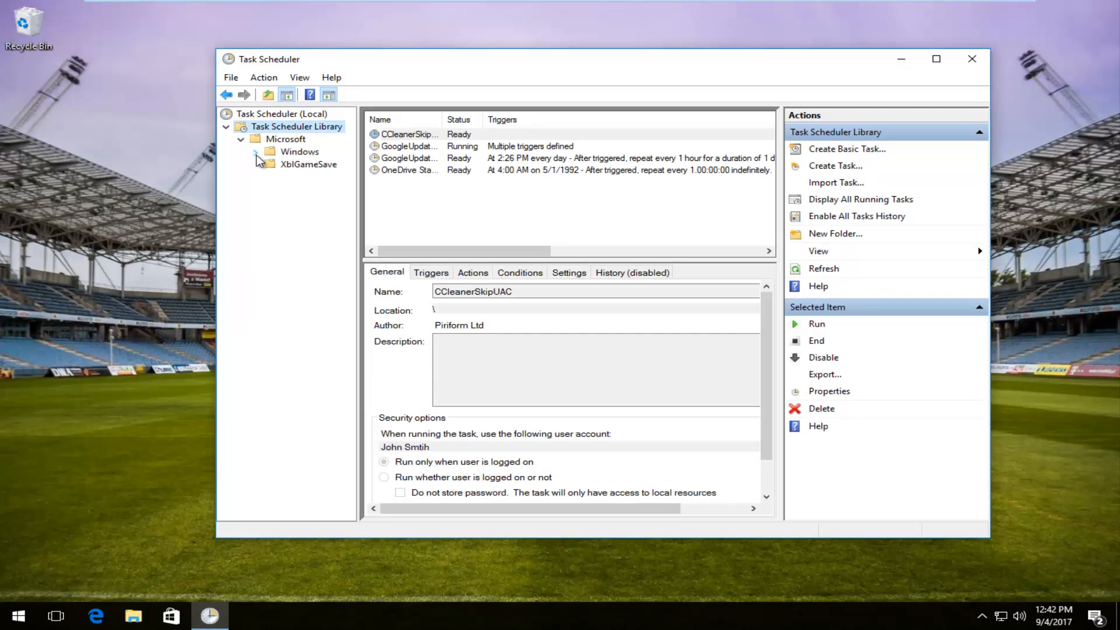
pyautogui.click(254, 152)
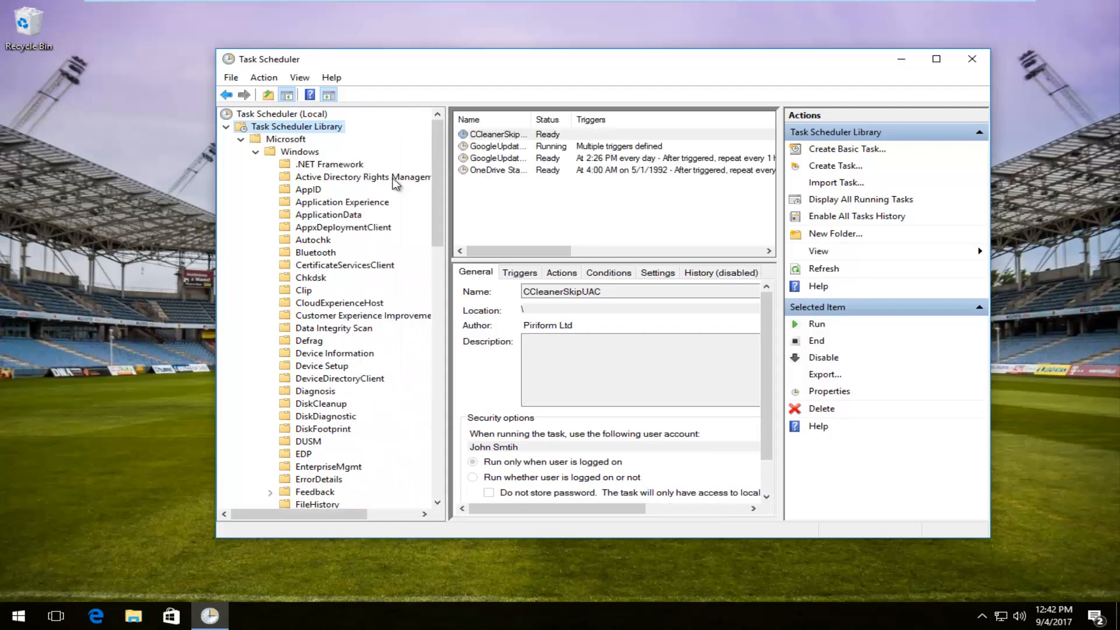
# Bring the Windows Defender task folder into view and select it.
pyautogui.scroll(-3)
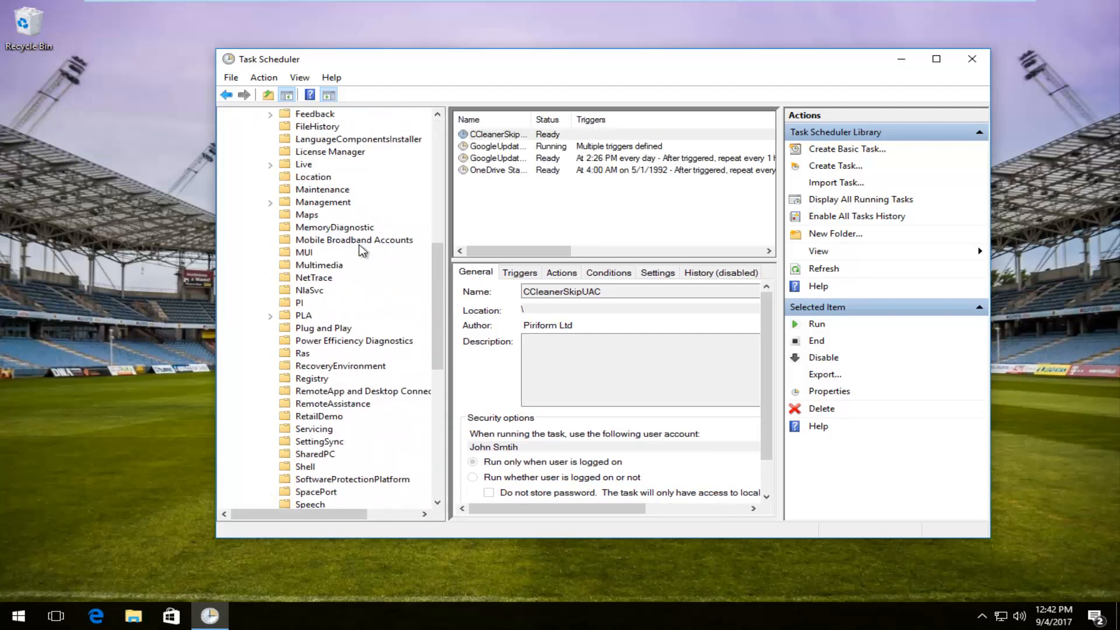
pyautogui.scroll(-3)
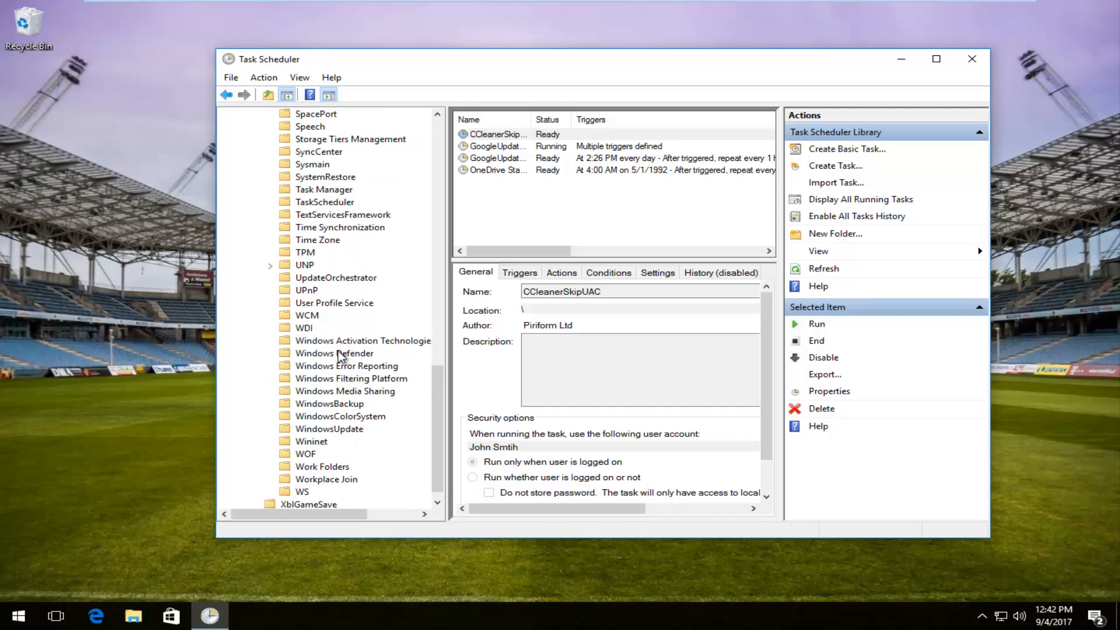
pyautogui.click(334, 352)
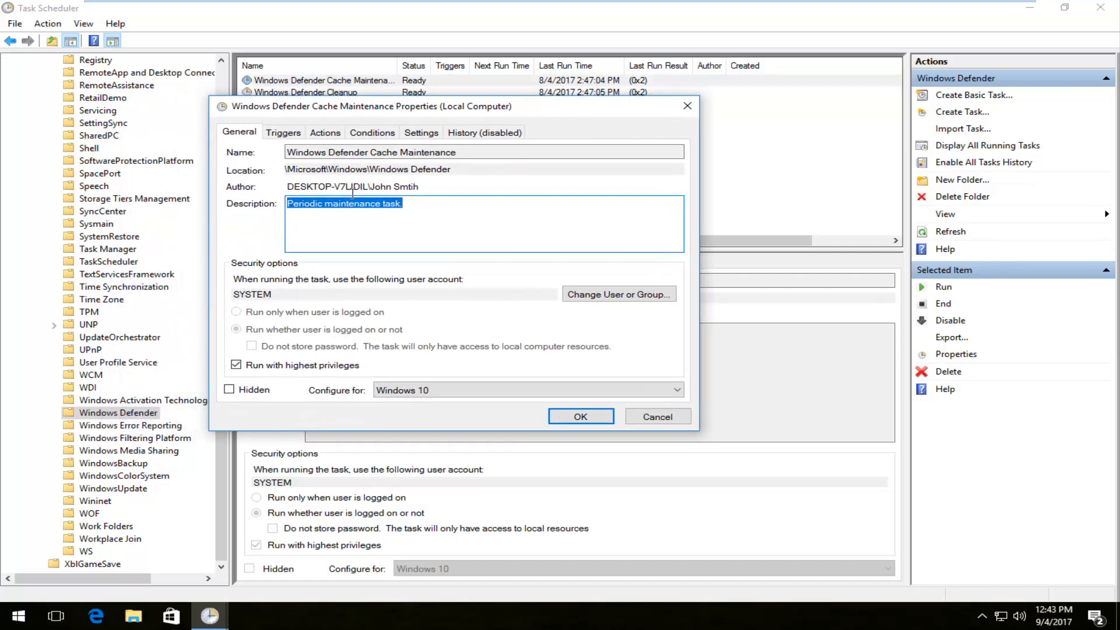
# Clear Cache Maintenance's 'Run with highest privileges' and AC-power start condition.
pyautogui.click(236, 365)
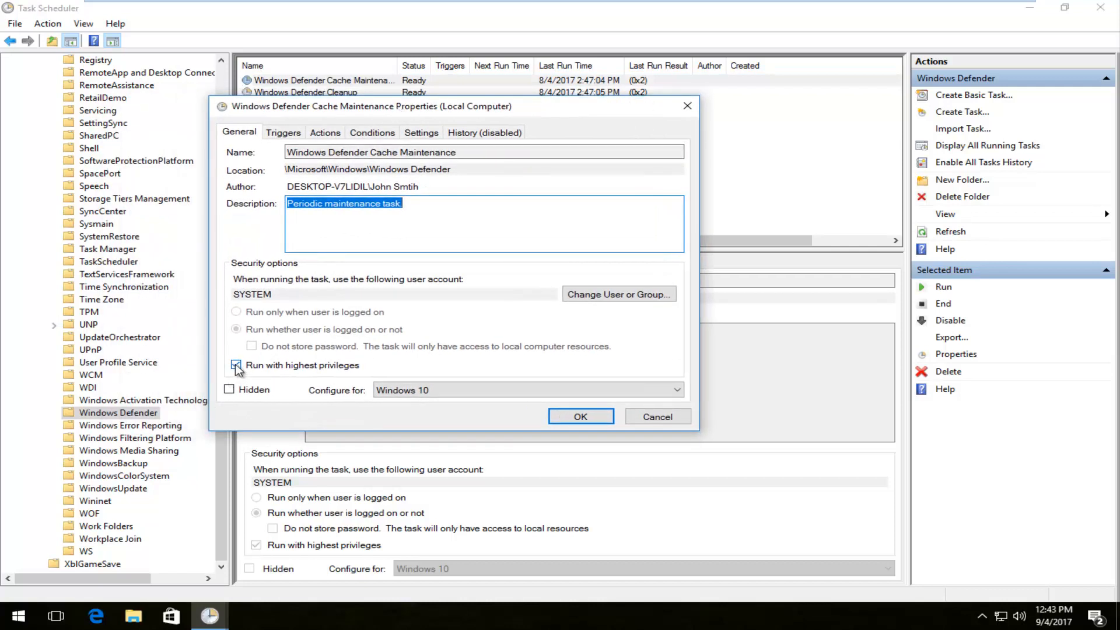
pyautogui.click(235, 365)
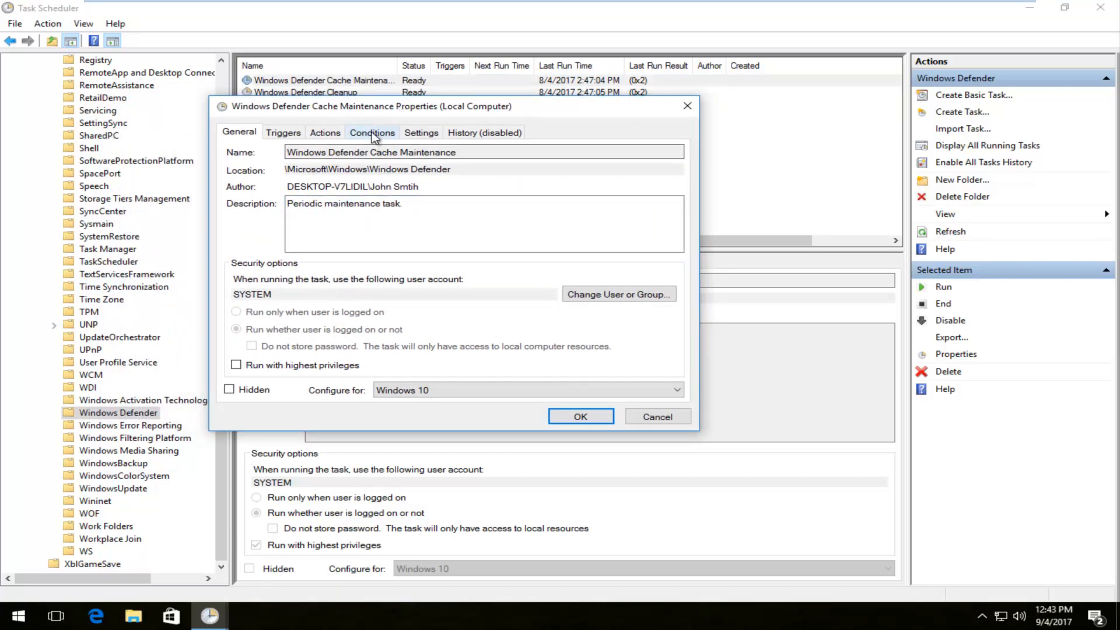
pyautogui.click(372, 131)
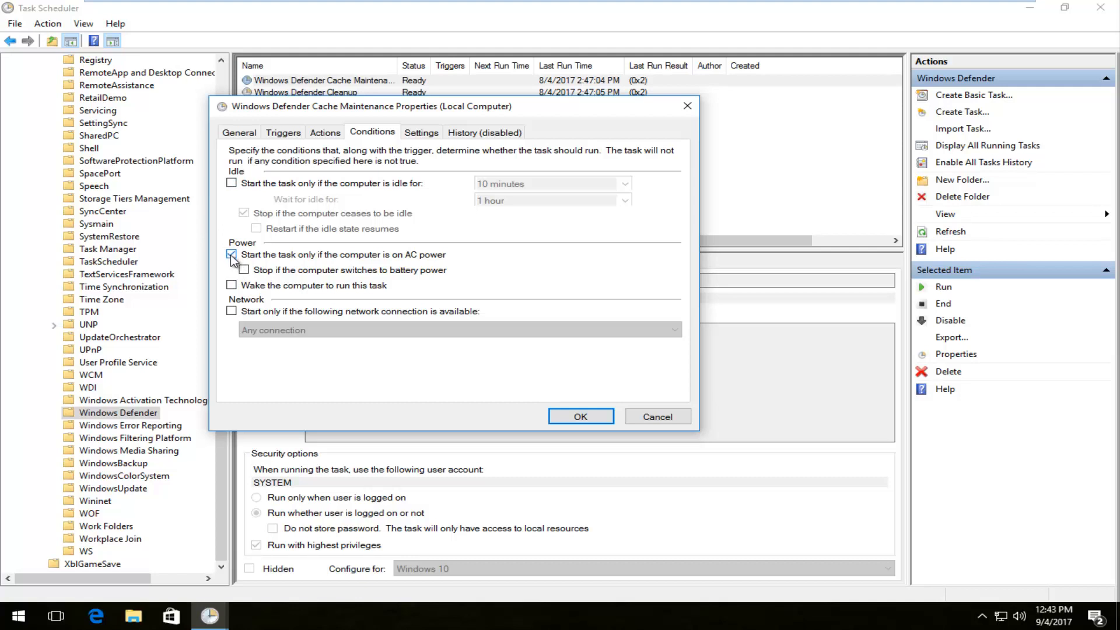
pyautogui.click(231, 254)
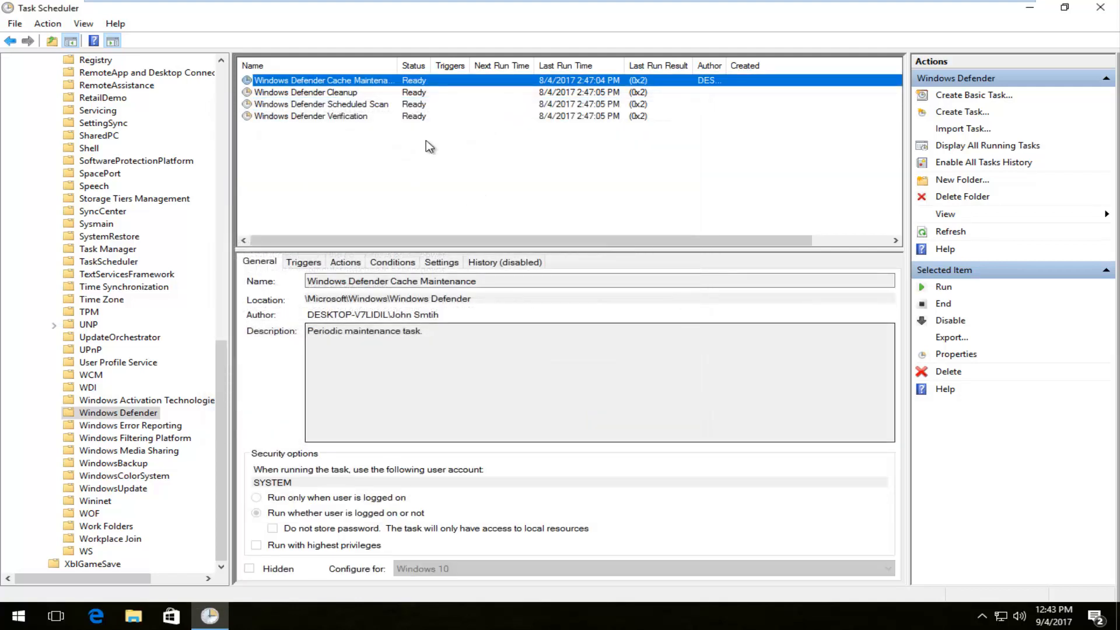
# Clear Windows Defender Cleanup's highest-privileges option and AC-power start condition.
pyautogui.doubleClick(305, 92)
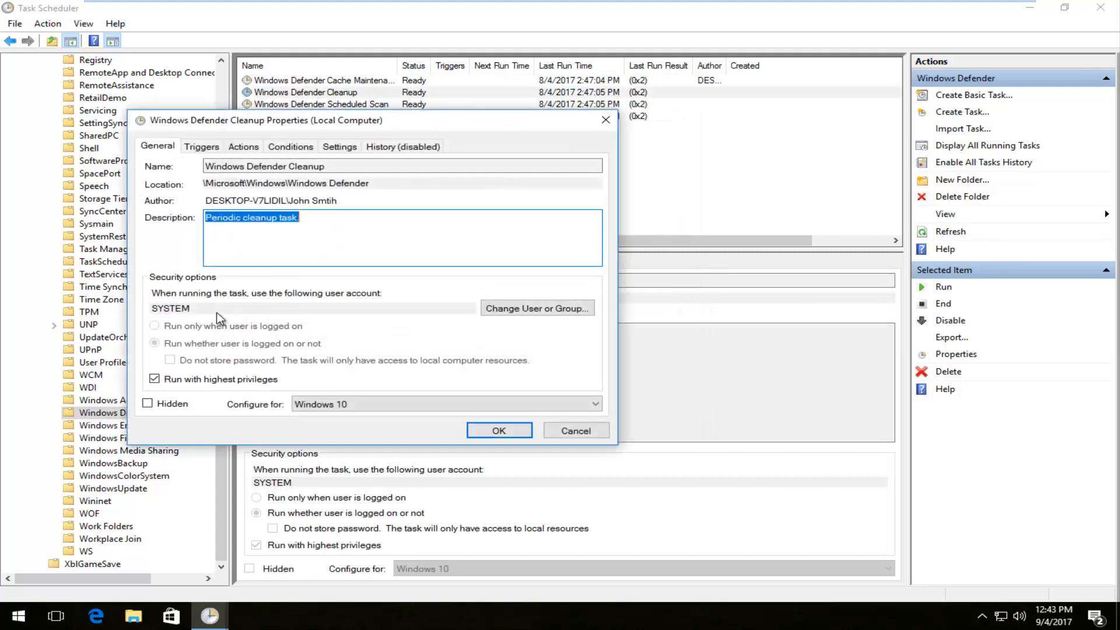
pyautogui.click(154, 378)
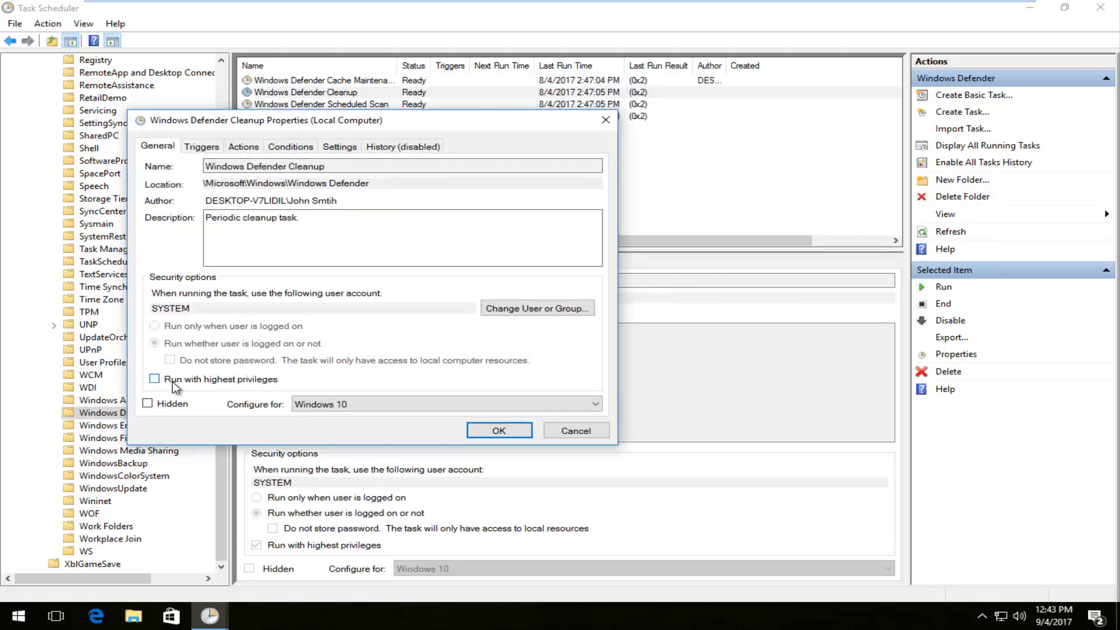
pyautogui.click(289, 146)
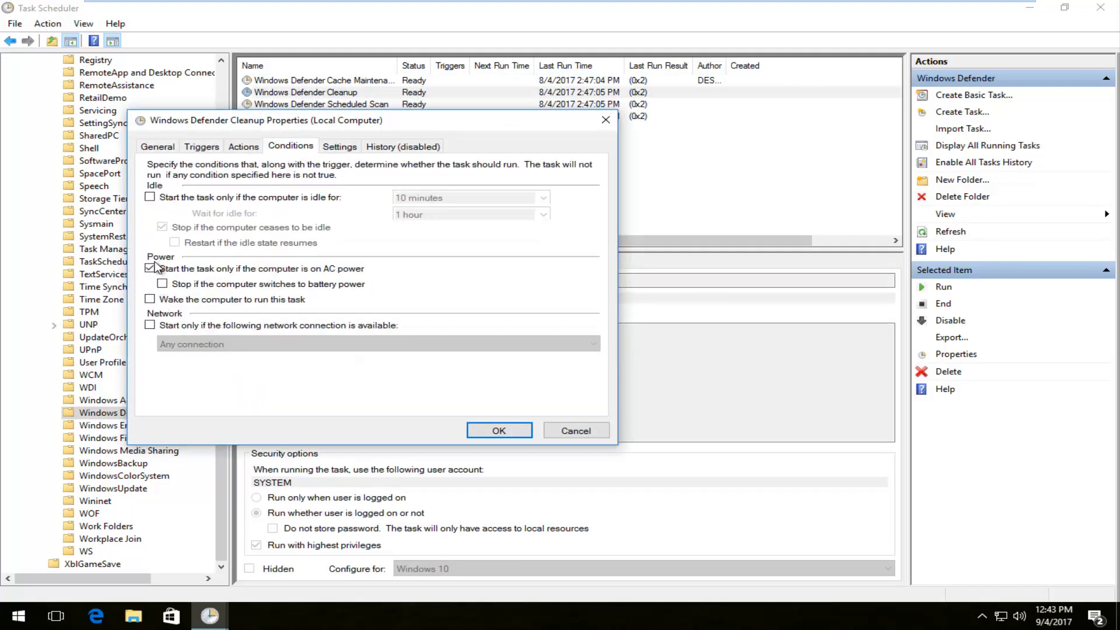
pyautogui.click(149, 268)
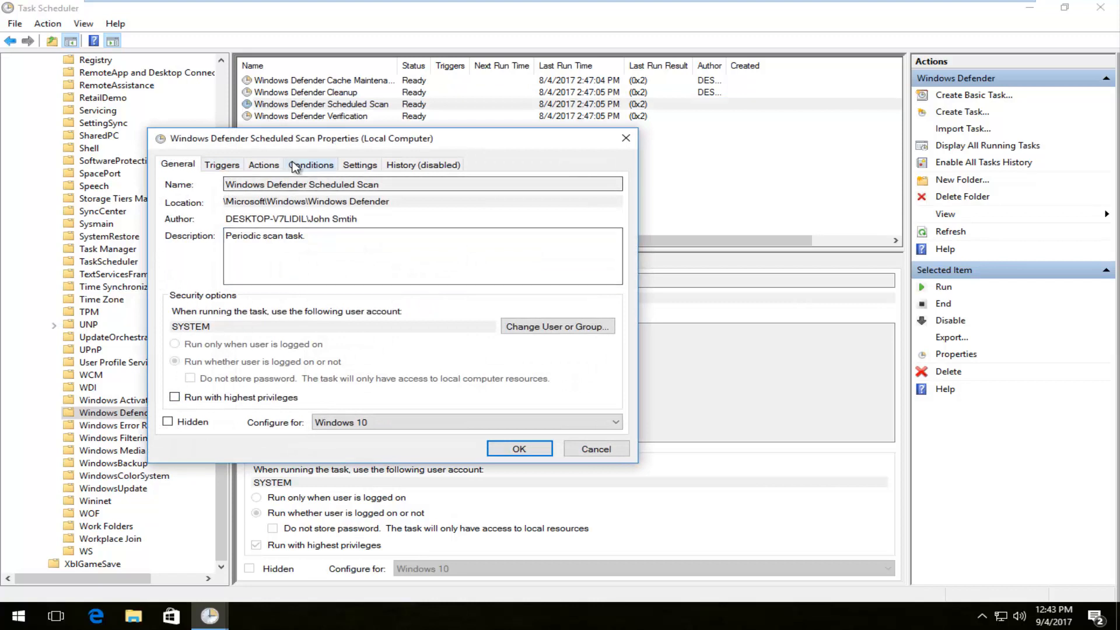
# Clear the remaining privilege and AC-power options for Scheduled Scan and Verification, save, and close Task Scheduler.
pyautogui.click(311, 165)
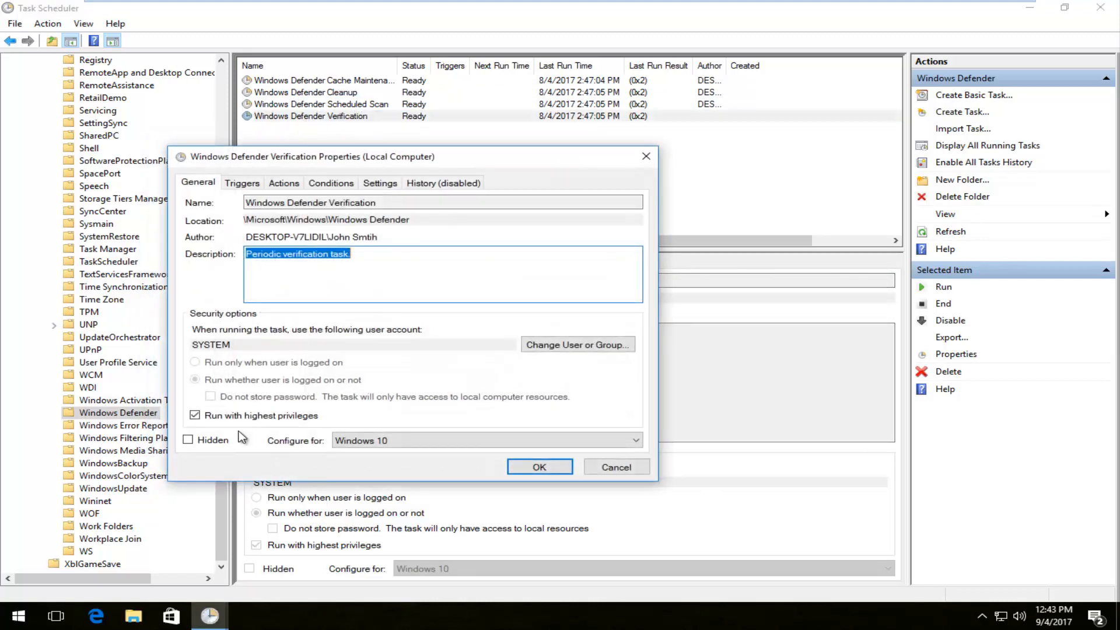
pyautogui.click(331, 182)
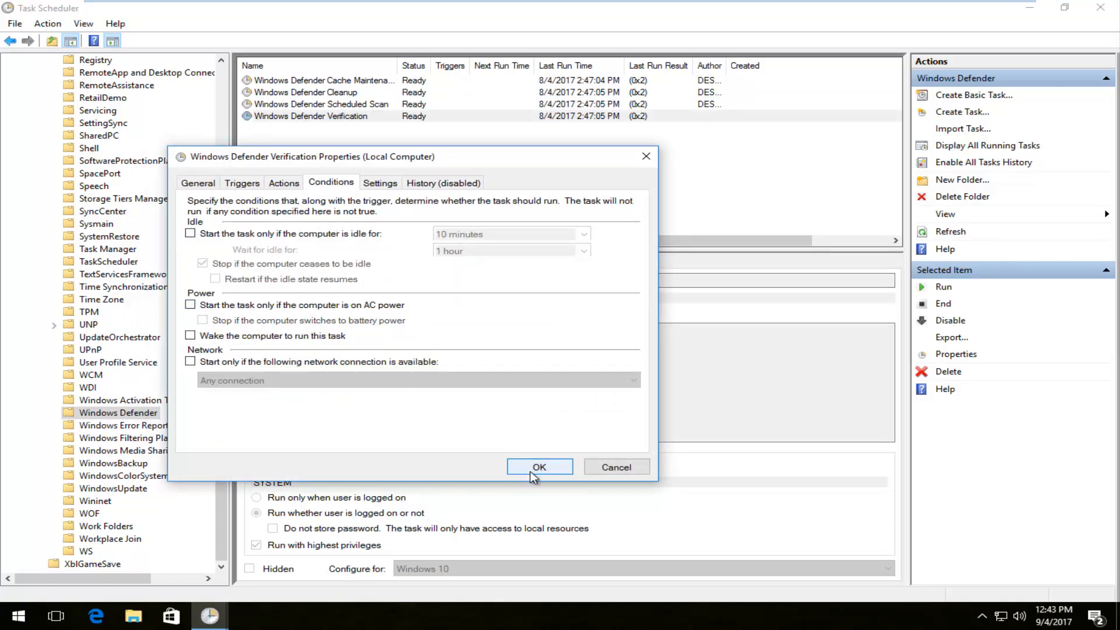
pyautogui.click(539, 466)
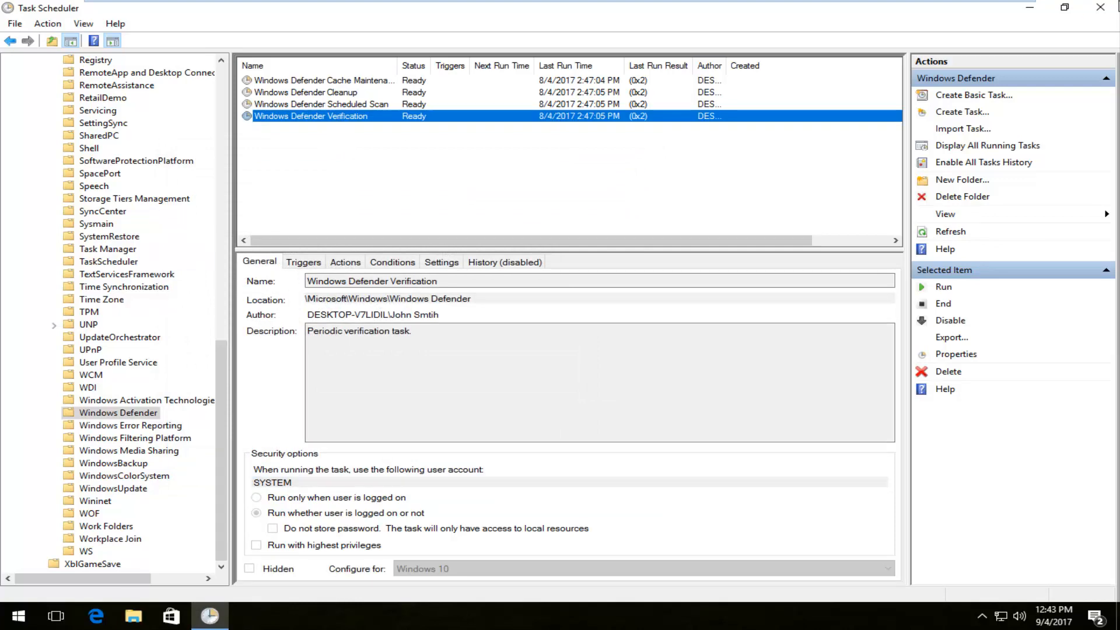
pyautogui.click(1094, 11)
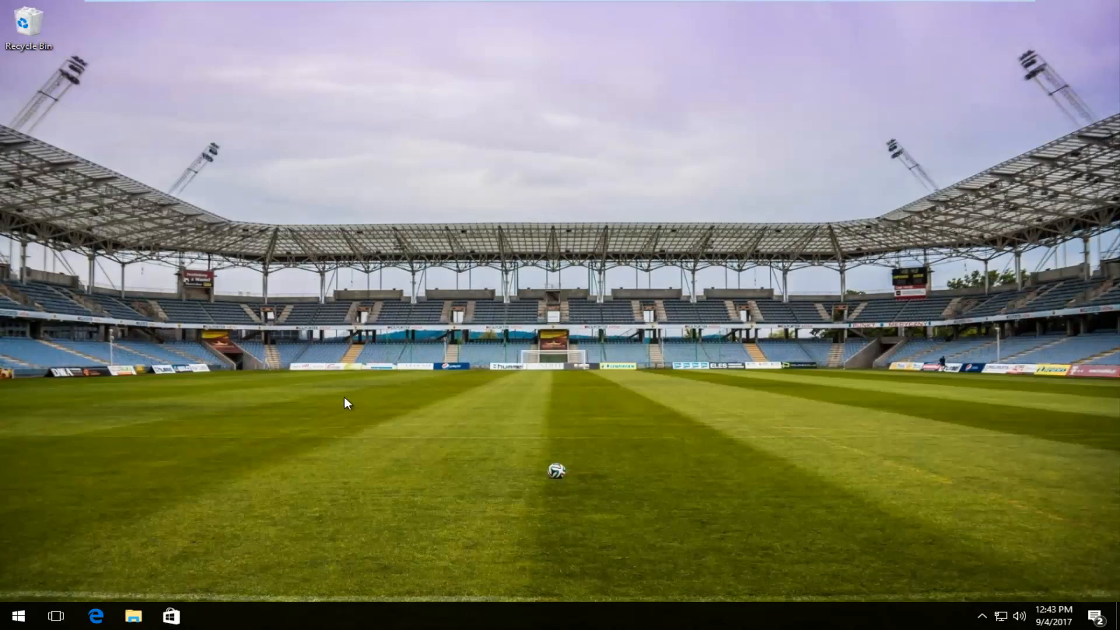